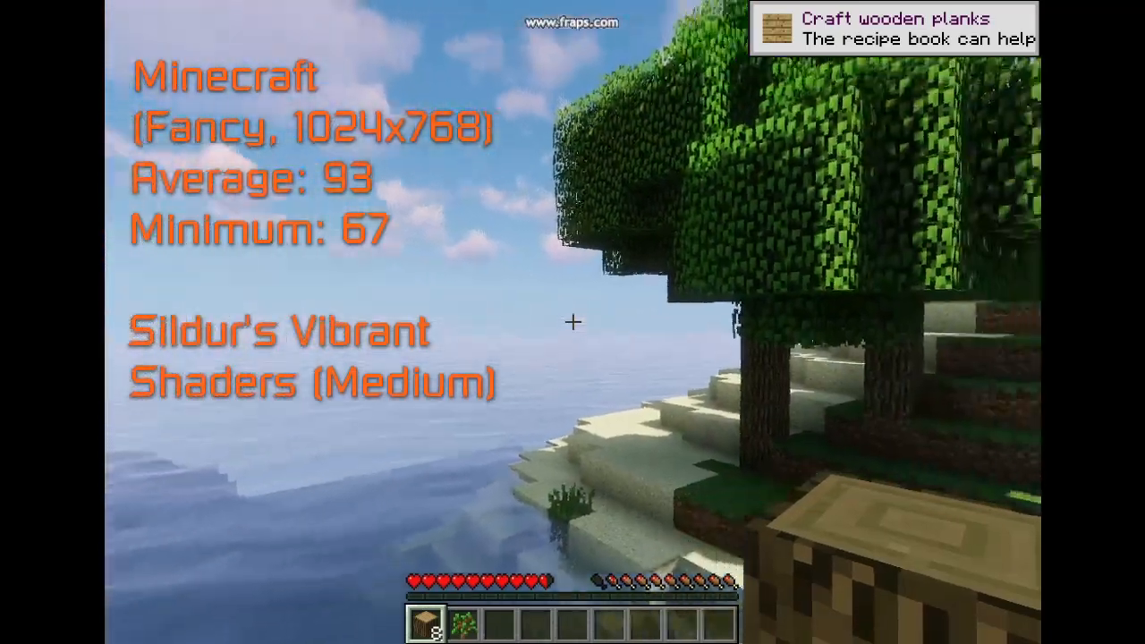
{"action": "mouse_move", "coordinate": [573, 322]}
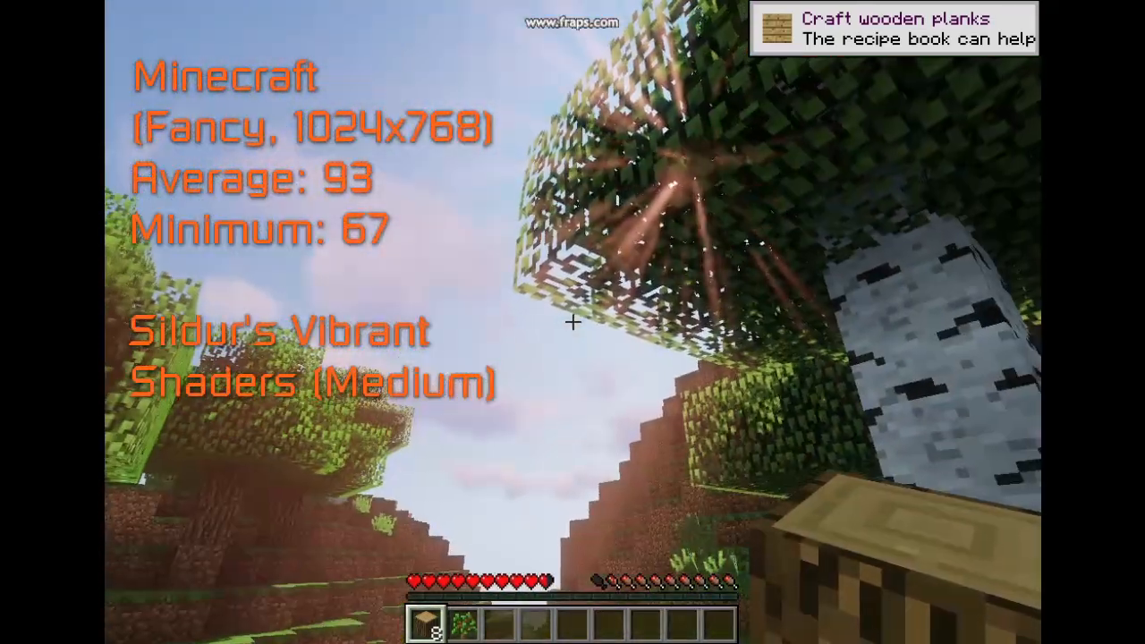